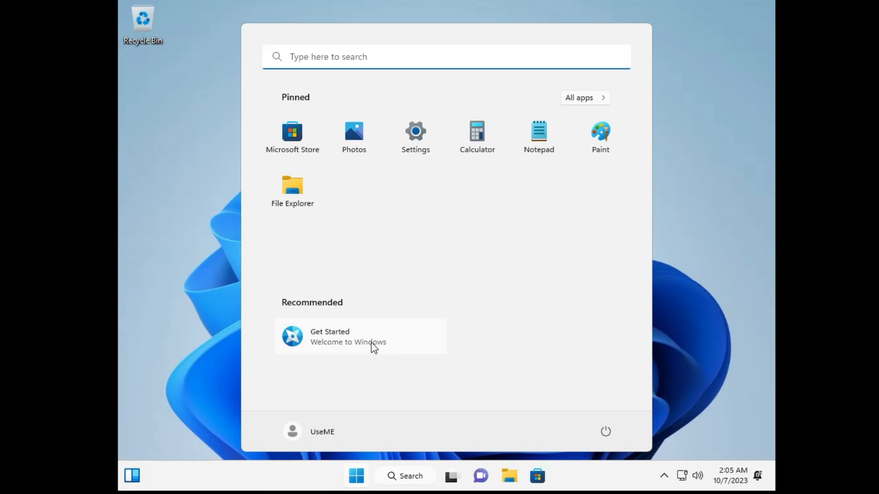
Step: Open Chrome from the Start menu on the archive.org tiny-11-NTDEV download page
click(584, 97)
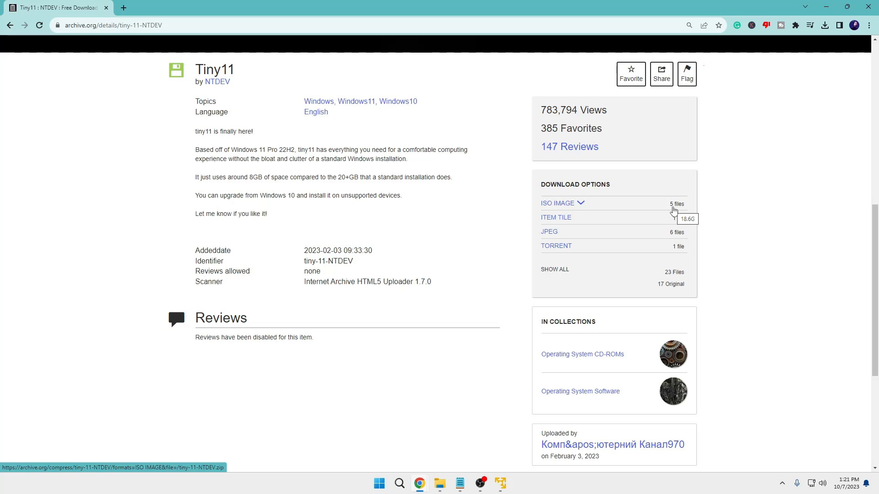
Step: Highlight the sentence saying Tiny11 uses around 8GB versus 20+GB for standard Windows
scroll(up, 3)
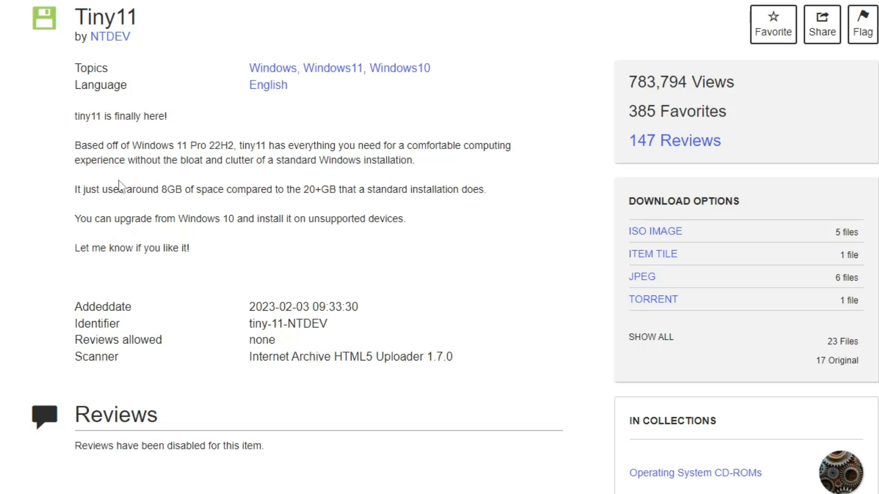
mouse_move(72, 188)
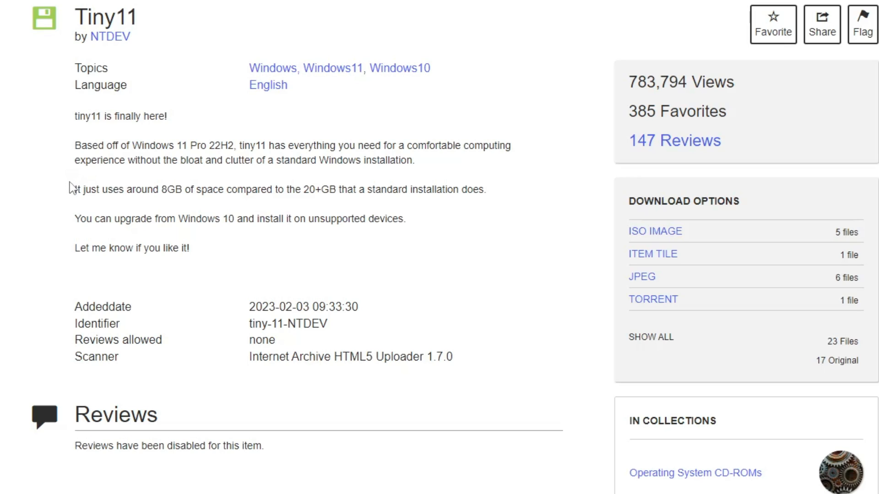
drag(73, 189, 200, 189)
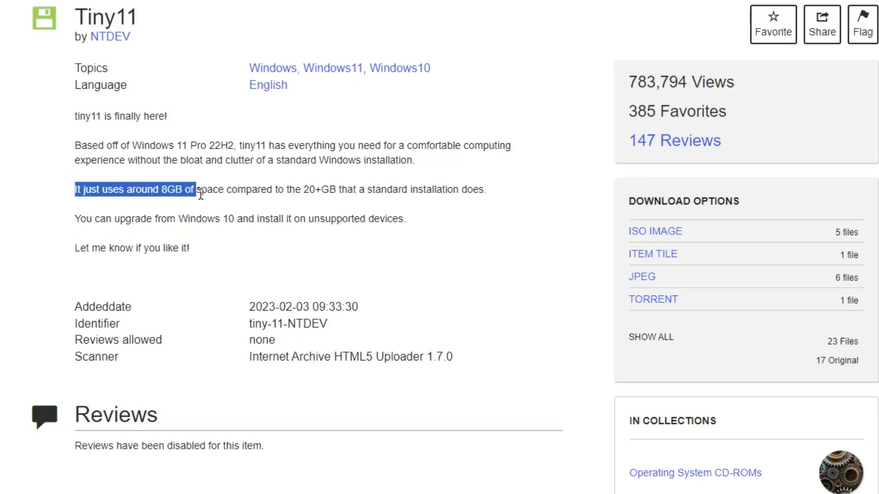
drag(195, 189, 299, 189)
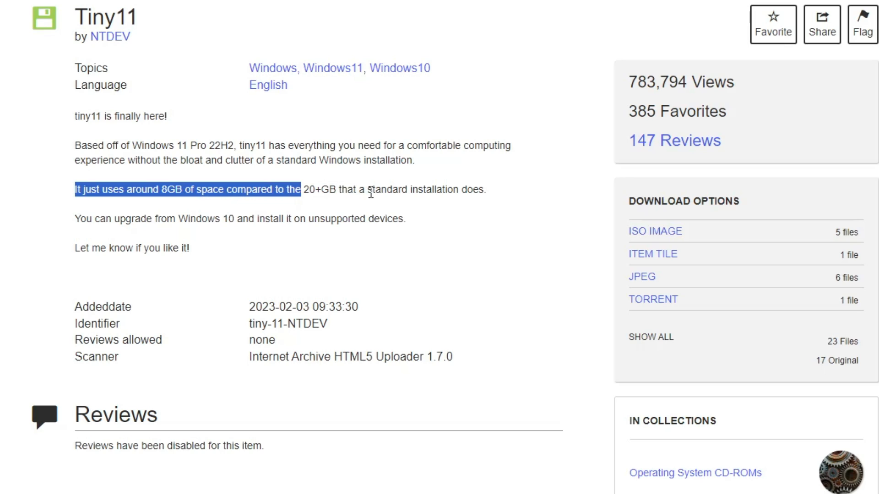
mouse_move(483, 203)
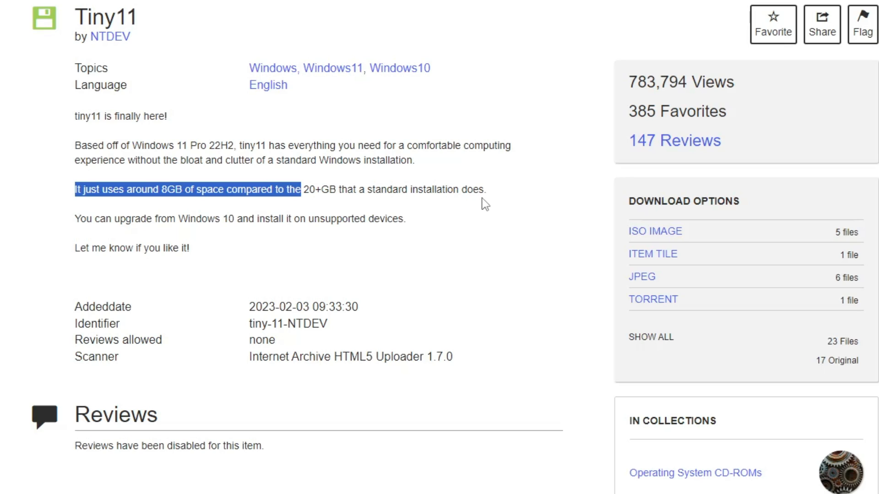
mouse_move(252, 235)
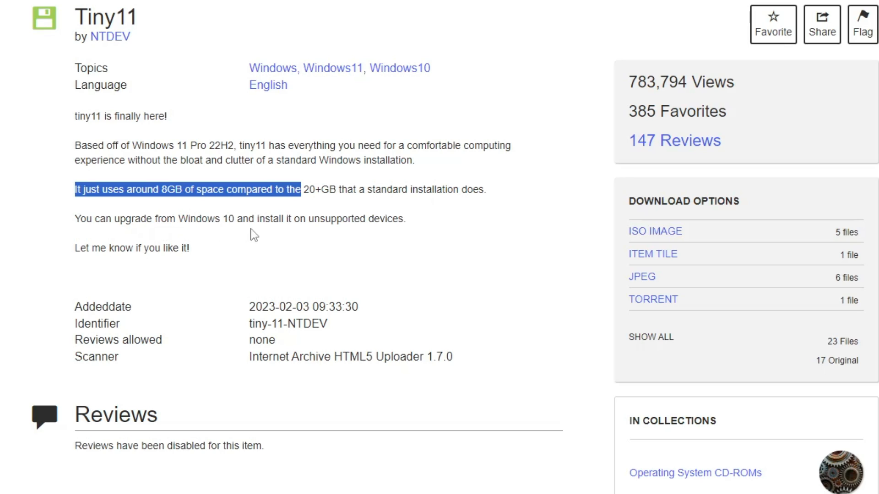
mouse_move(357, 232)
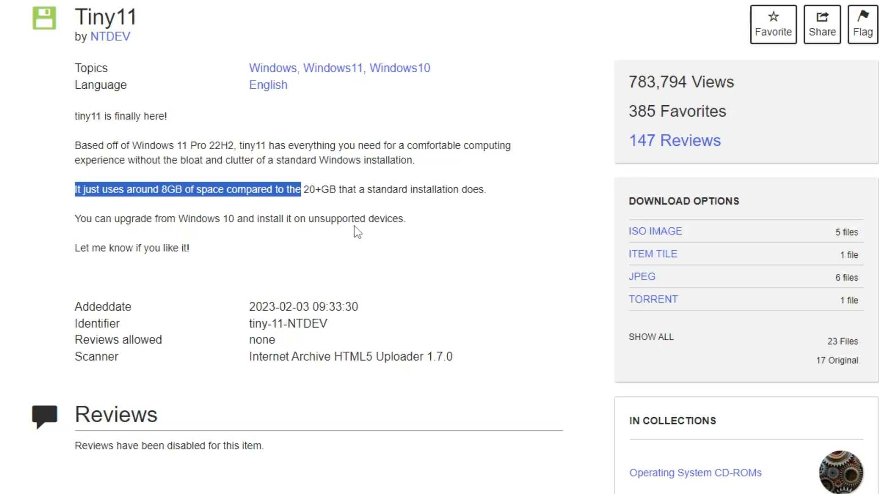
mouse_move(430, 222)
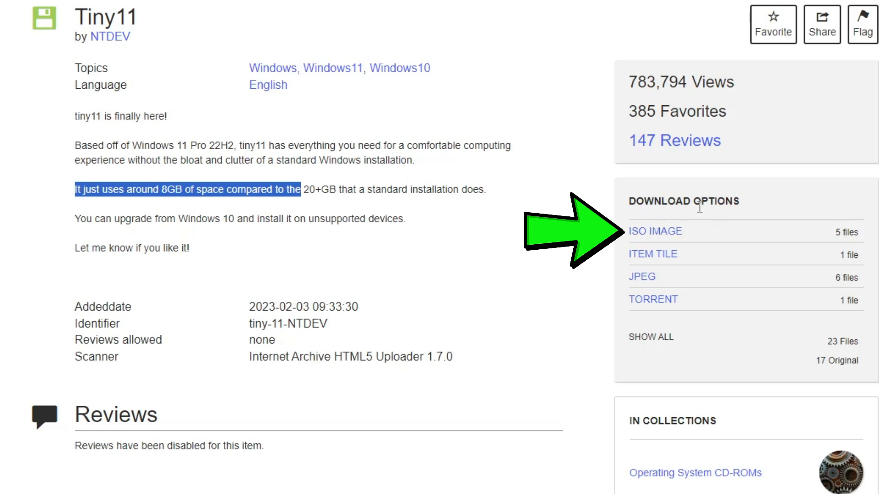
Step: Expand ISO IMAGE to list the five Tiny11 ISOs, then open a new tab
click(655, 231)
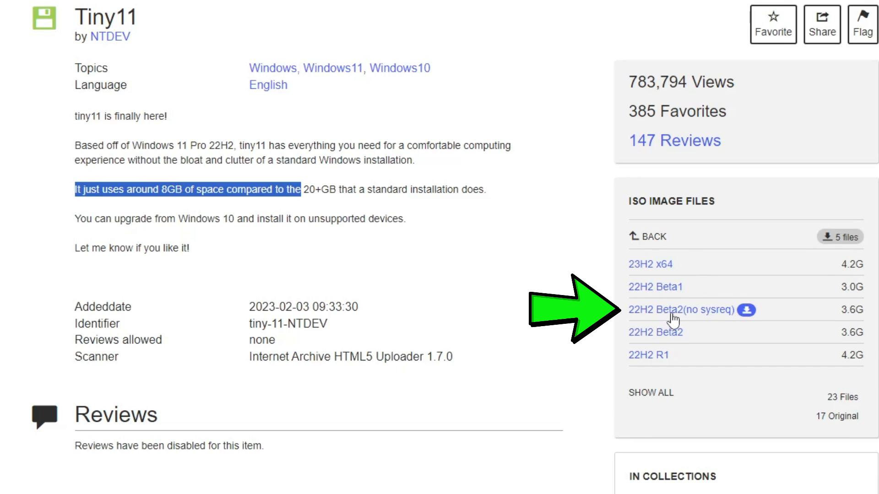
mouse_move(719, 319)
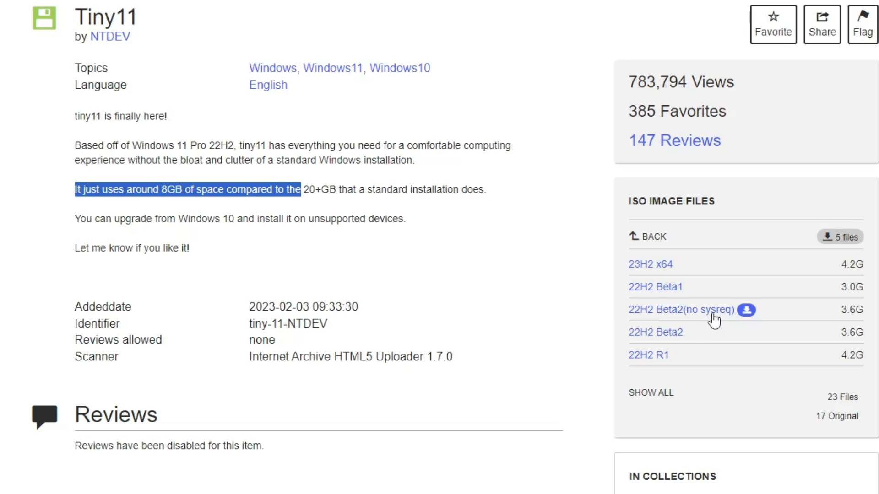
mouse_move(830, 324)
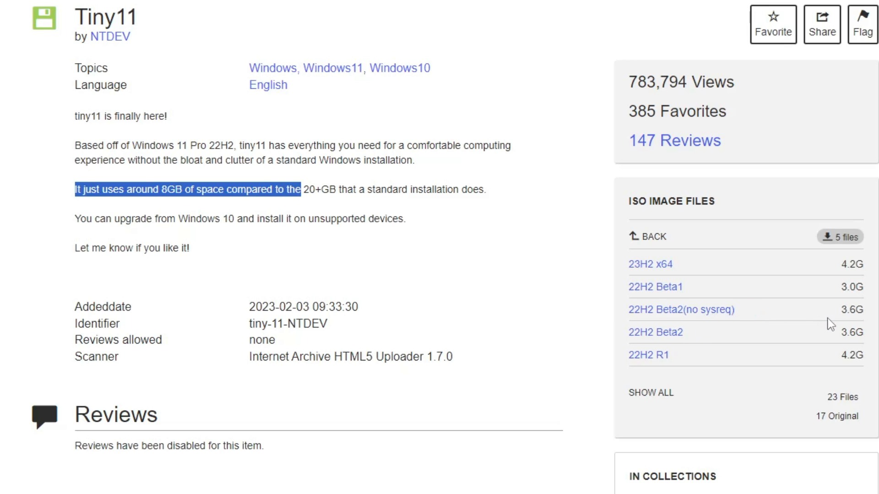
click(824, 25)
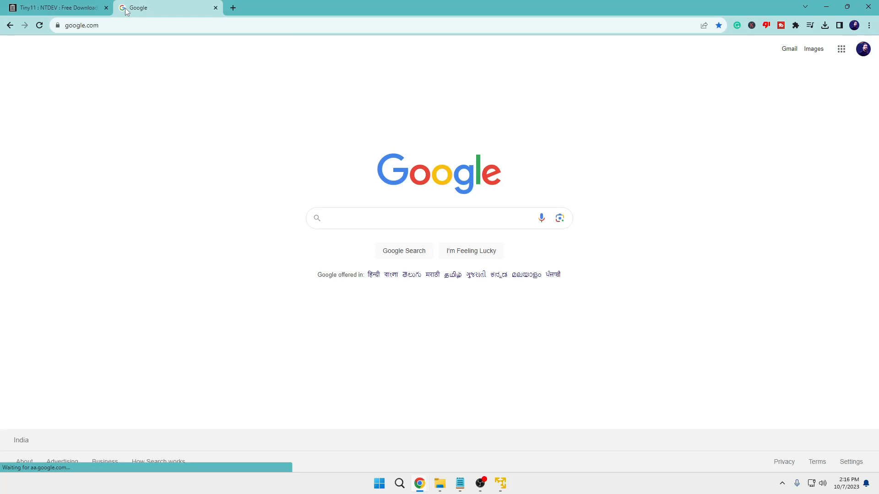
Step: Search Google for 'rufus' and open rufus.ie to its 4.2 release downloads
text(rufus)
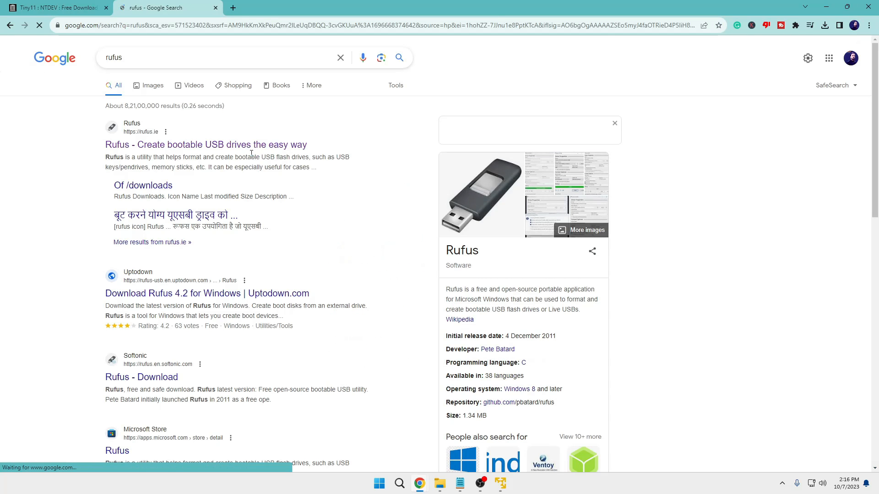
click(205, 145)
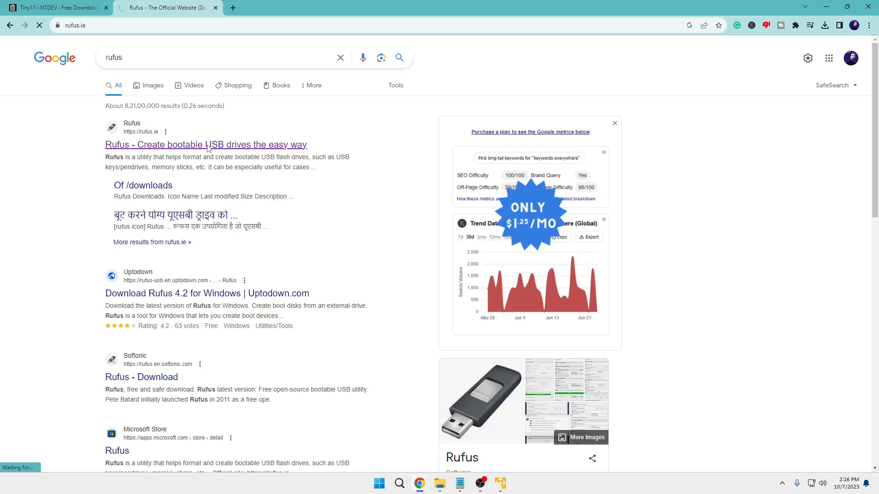
click(206, 145)
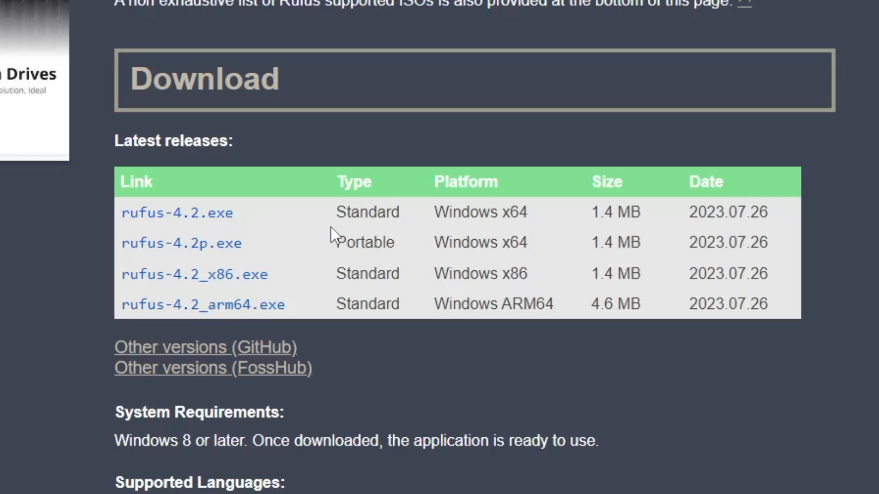
mouse_move(626, 232)
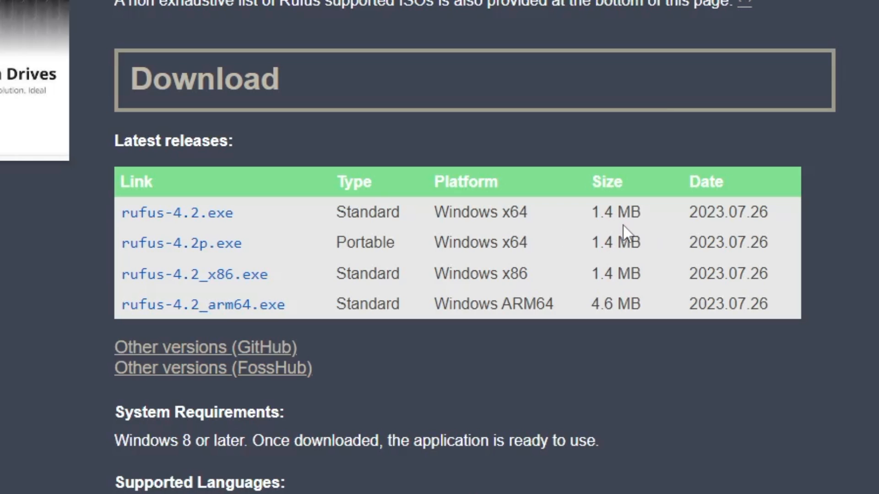
mouse_move(562, 232)
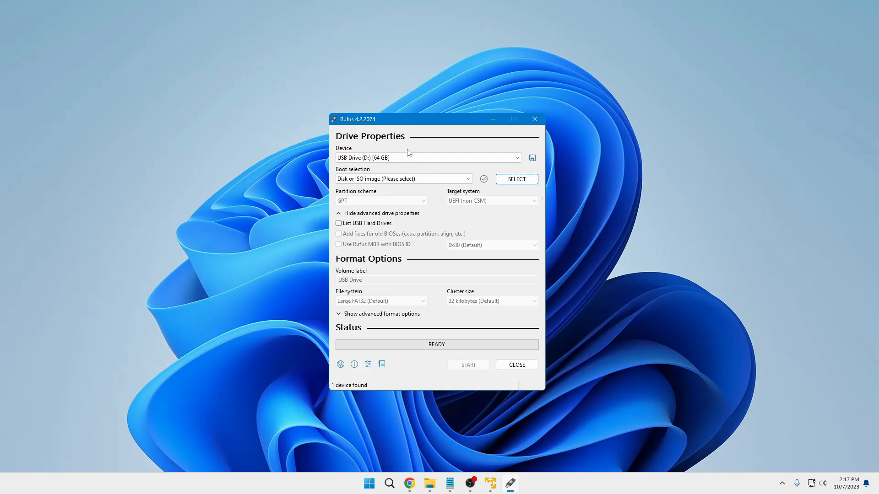
mouse_move(427, 245)
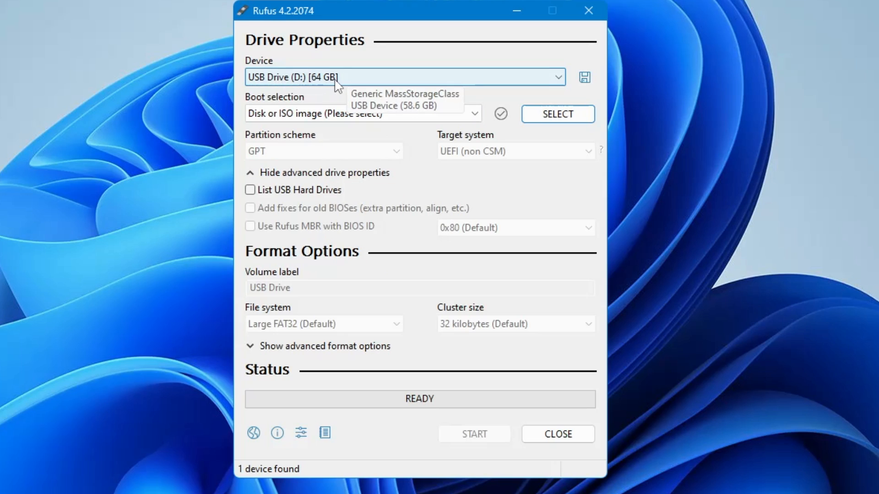
mouse_move(334, 87)
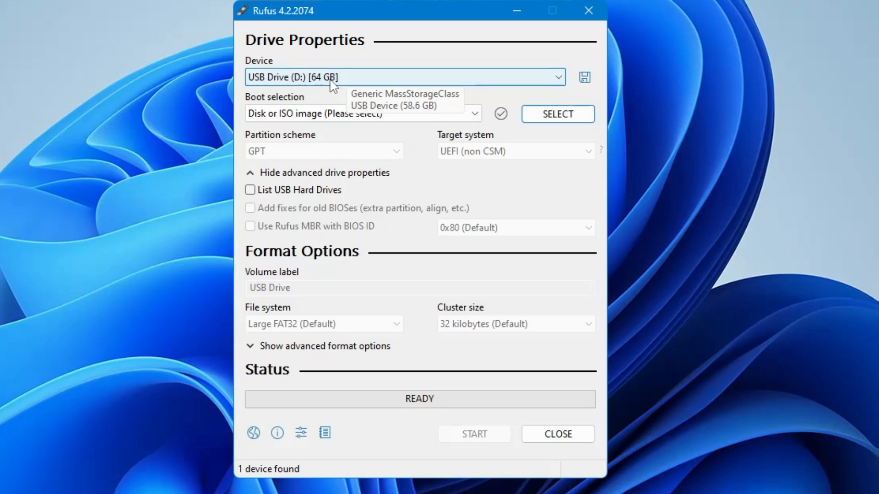
mouse_move(314, 100)
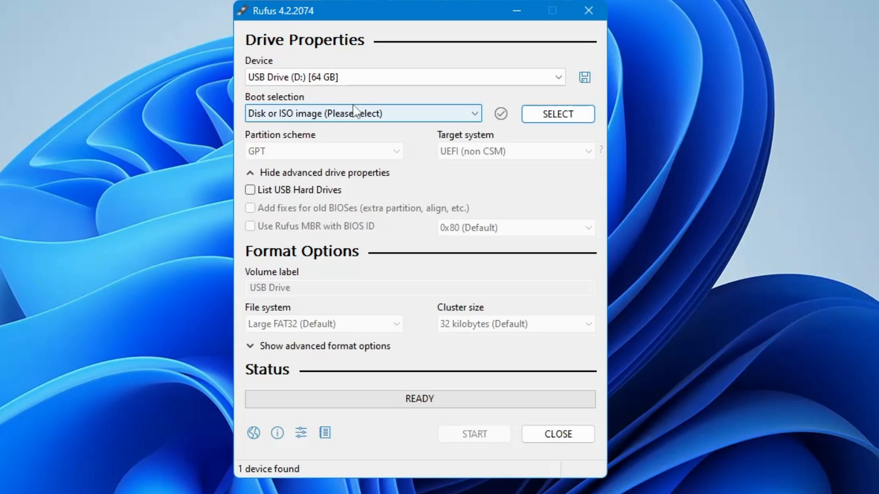
mouse_move(266, 111)
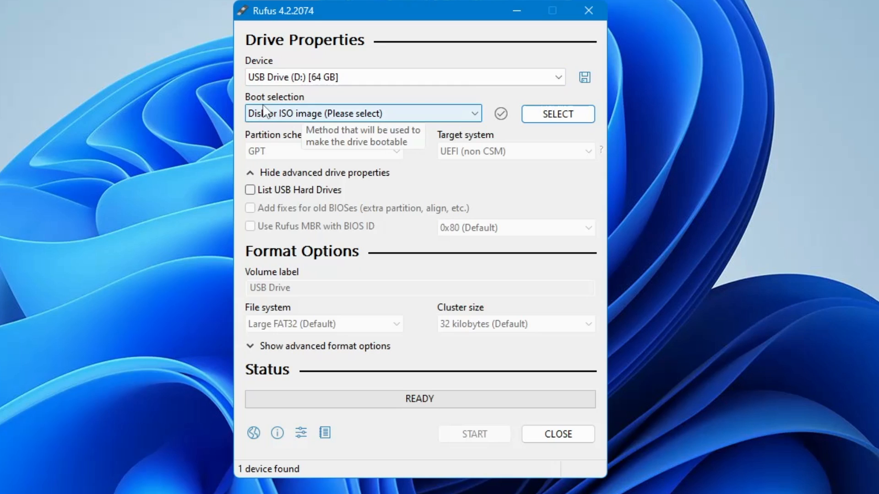
mouse_move(557, 118)
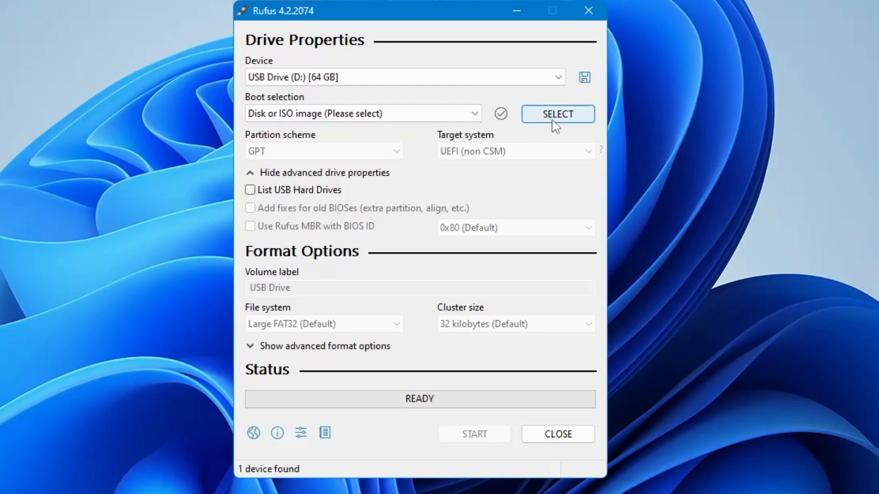
Step: Load 'tiny11 b2(no sysreq).iso' from Downloads as the boot image and start
click(557, 114)
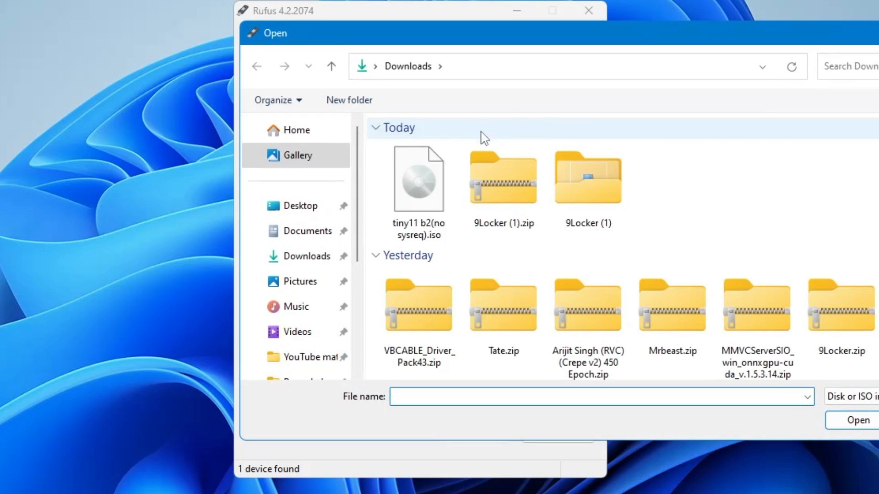
click(418, 179)
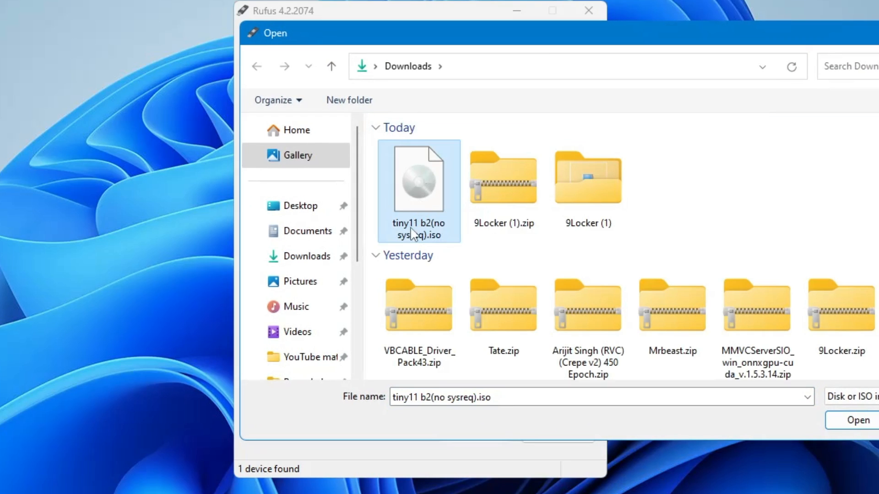
mouse_move(428, 193)
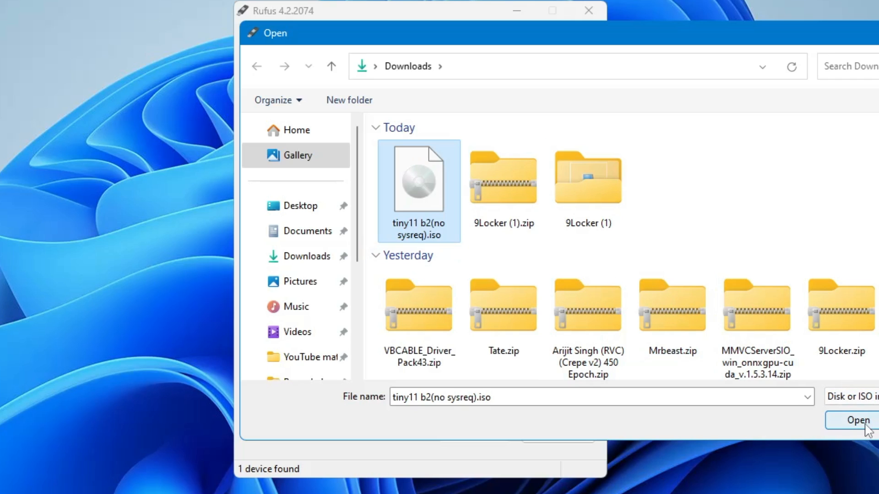
click(856, 420)
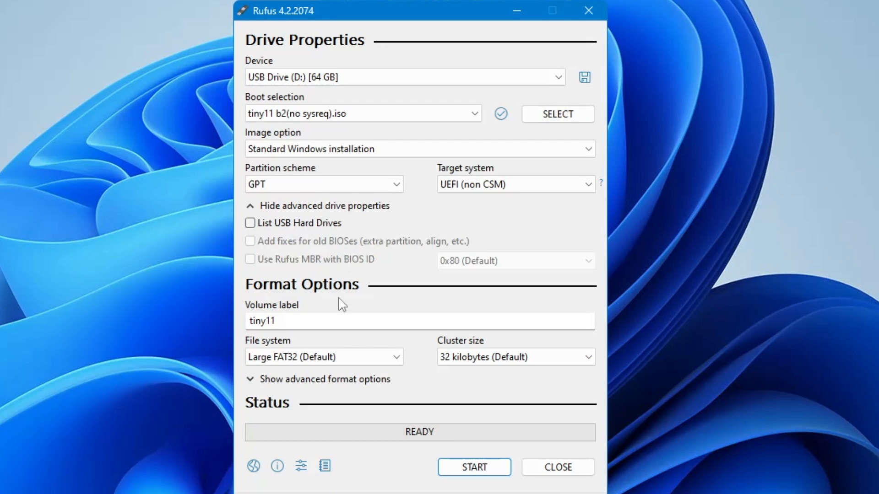
mouse_move(445, 235)
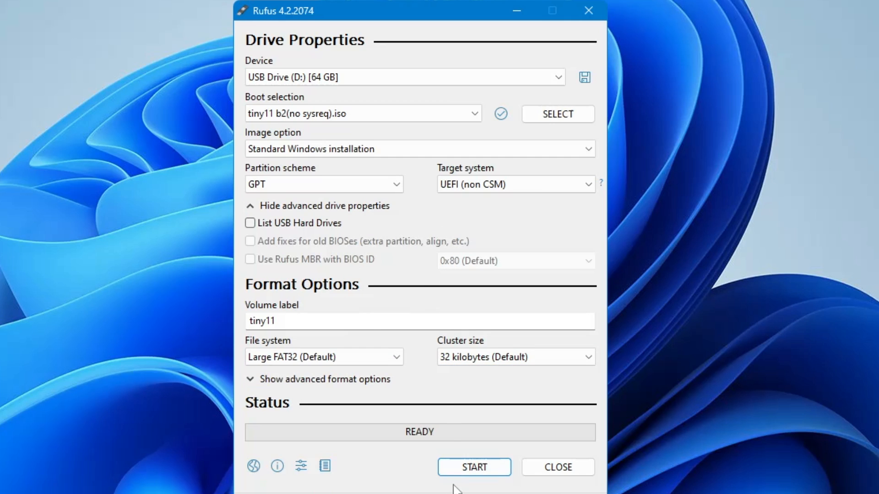
click(472, 466)
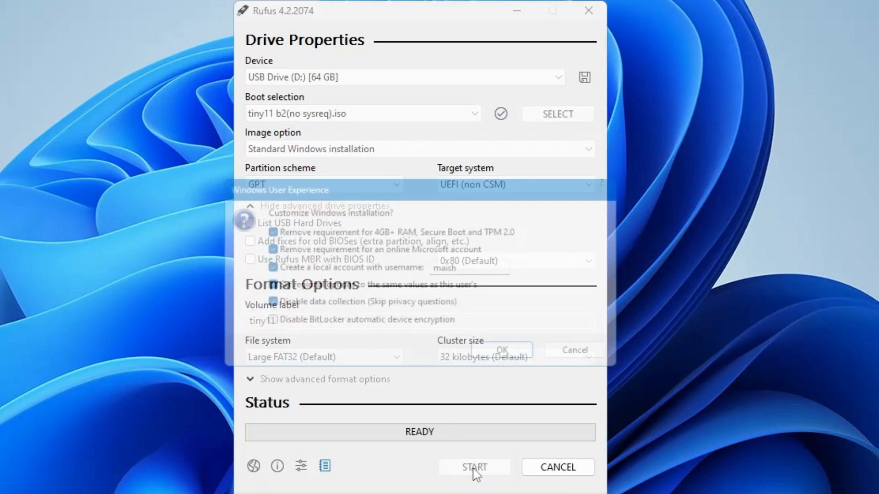
click(474, 467)
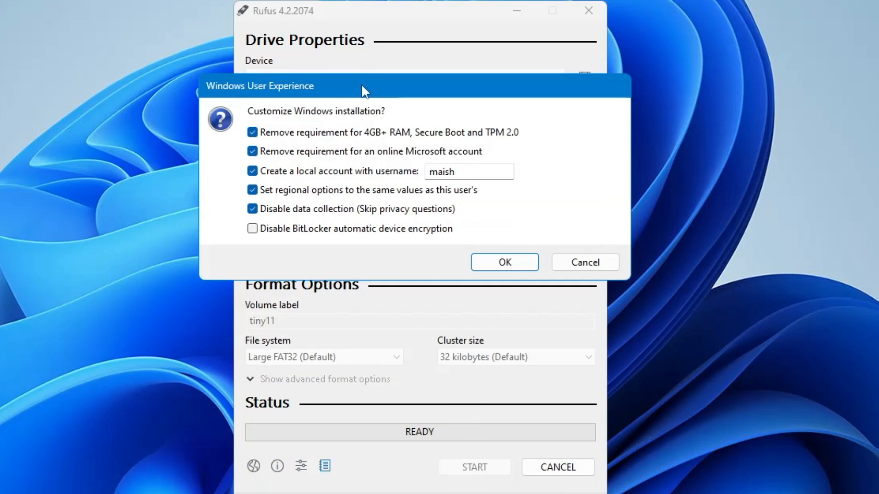
mouse_move(334, 155)
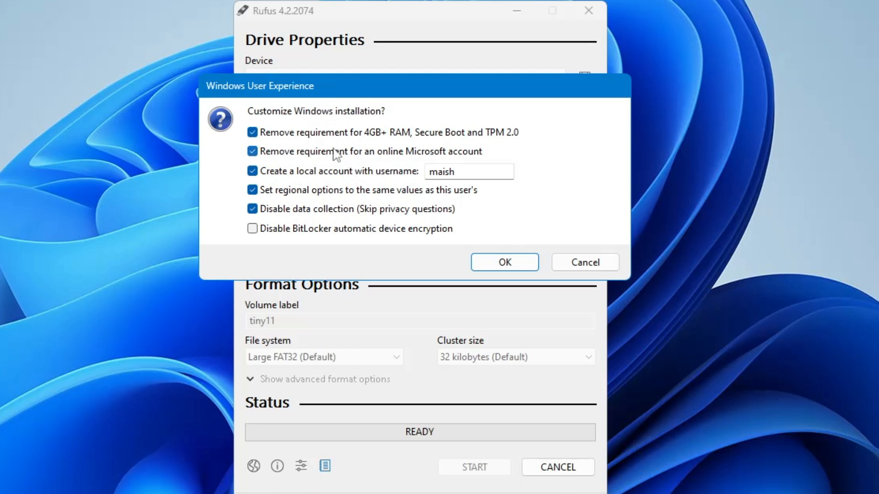
mouse_move(412, 143)
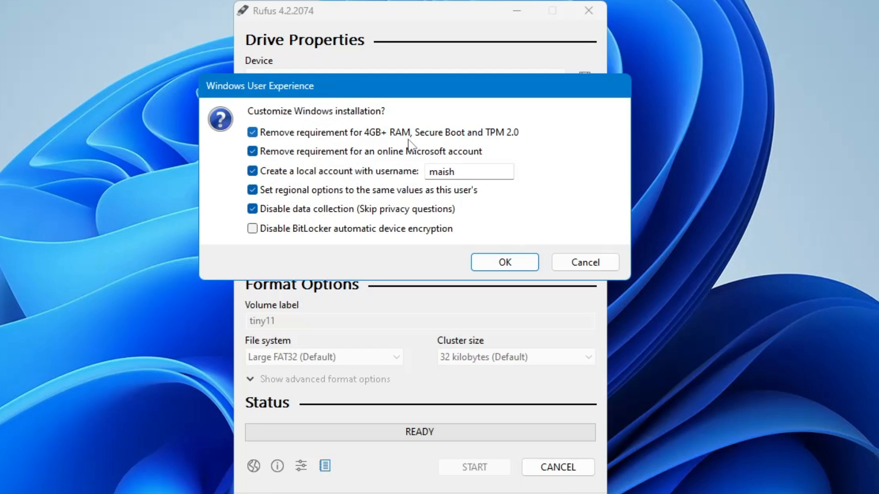
mouse_move(501, 143)
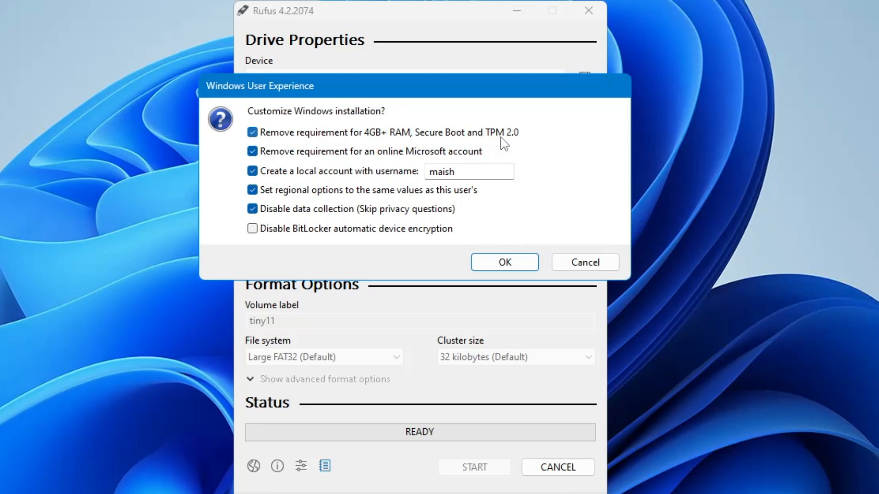
mouse_move(381, 159)
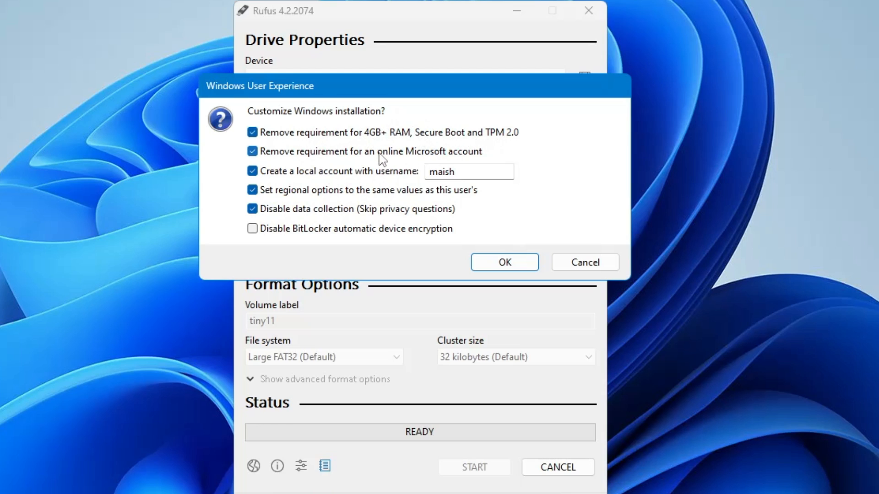
mouse_move(460, 148)
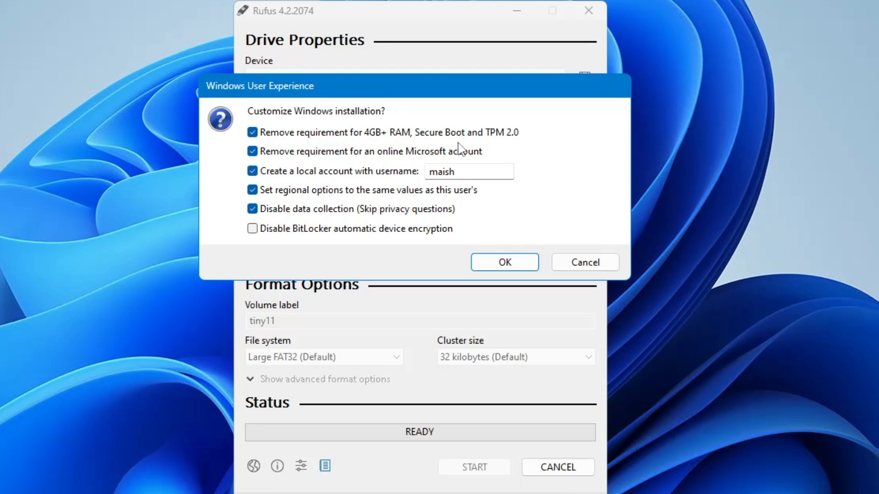
mouse_move(365, 138)
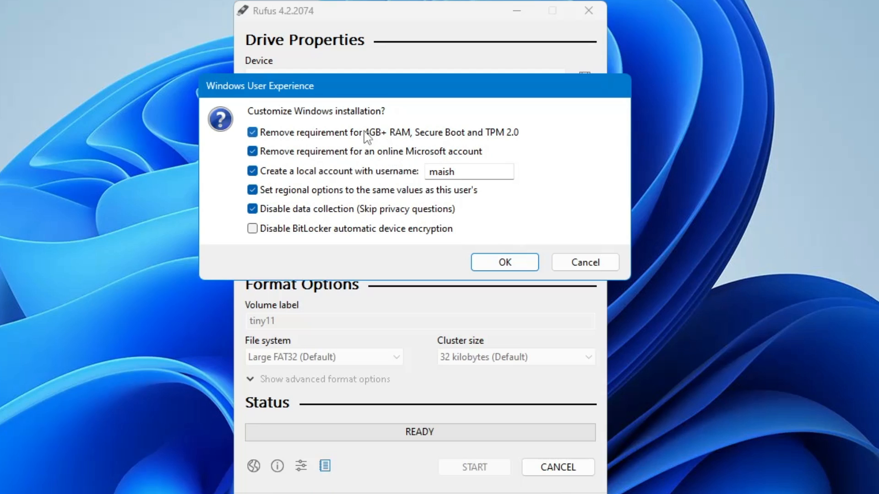
mouse_move(366, 160)
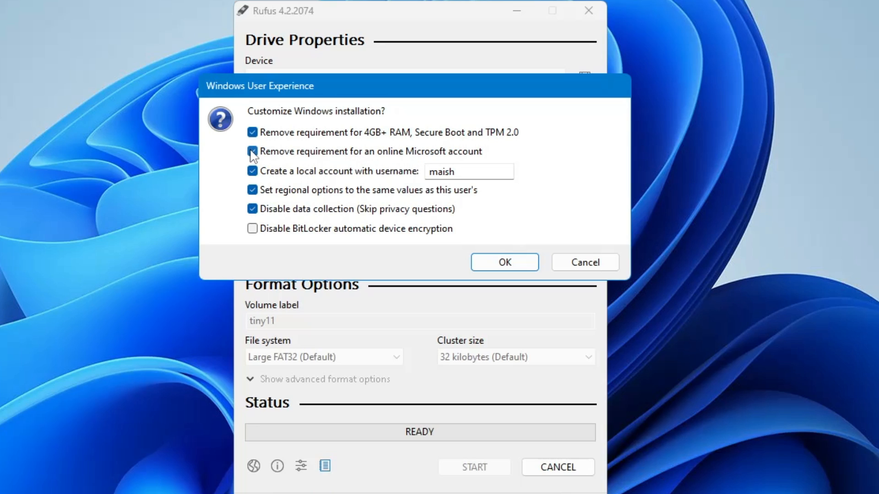
click(253, 152)
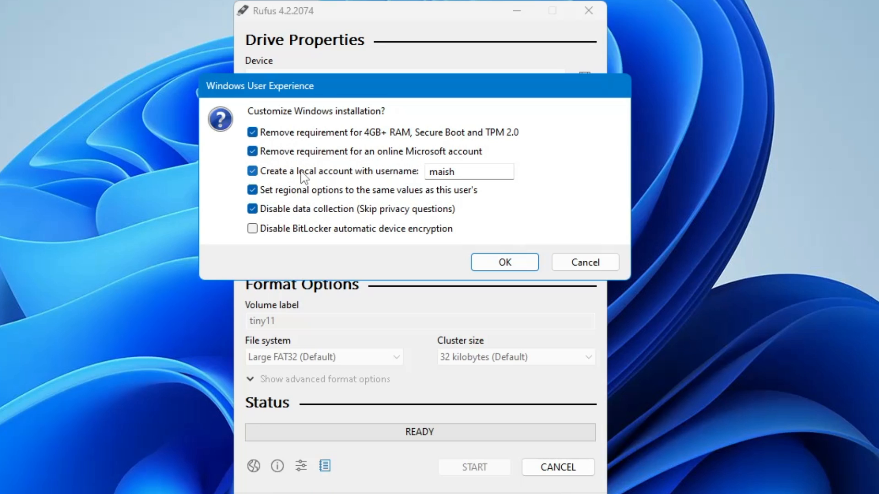
mouse_move(470, 178)
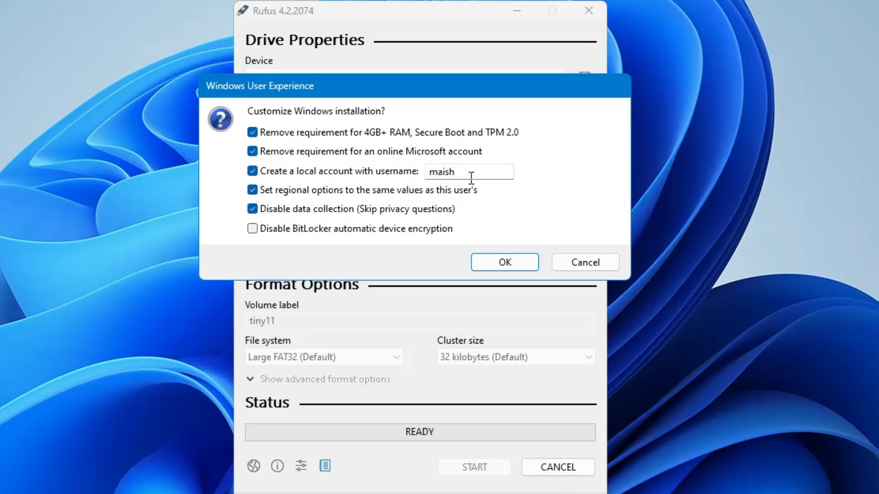
triple_click(441, 171)
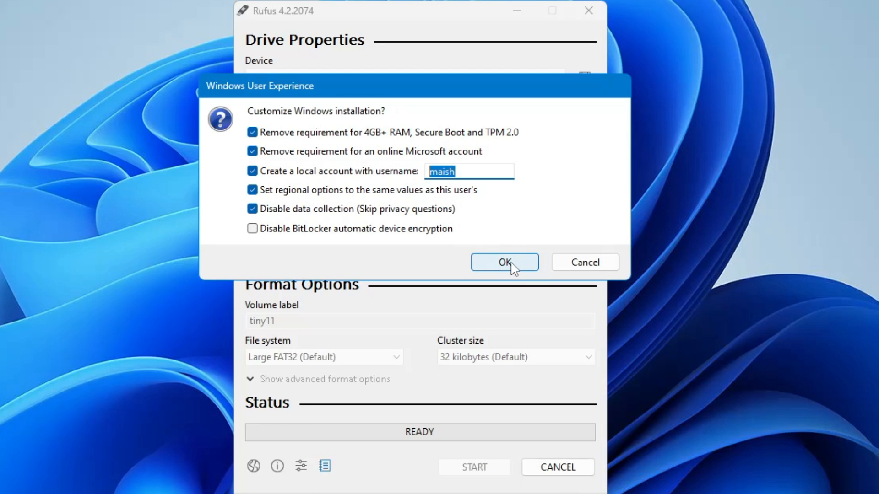
Step: Accept the Windows customizations and confirm erasing the 64 GB drive to write tiny11
click(503, 262)
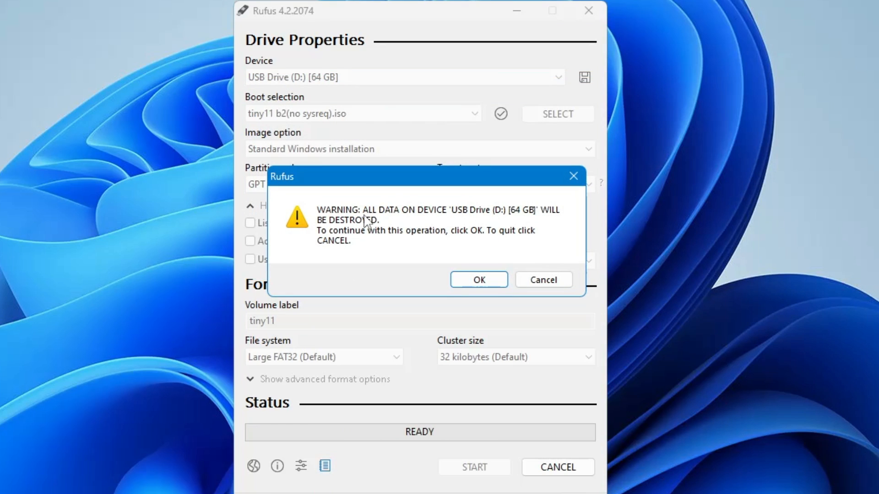
mouse_move(460, 223)
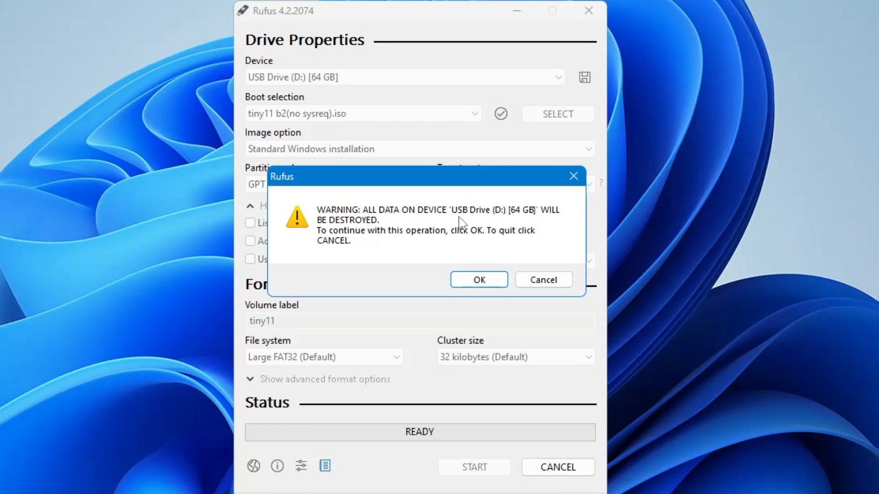
mouse_move(459, 213)
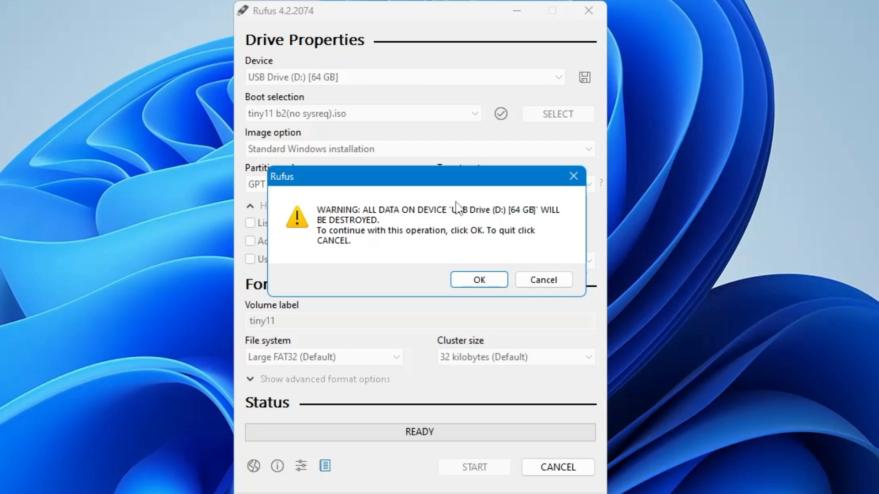
mouse_move(397, 243)
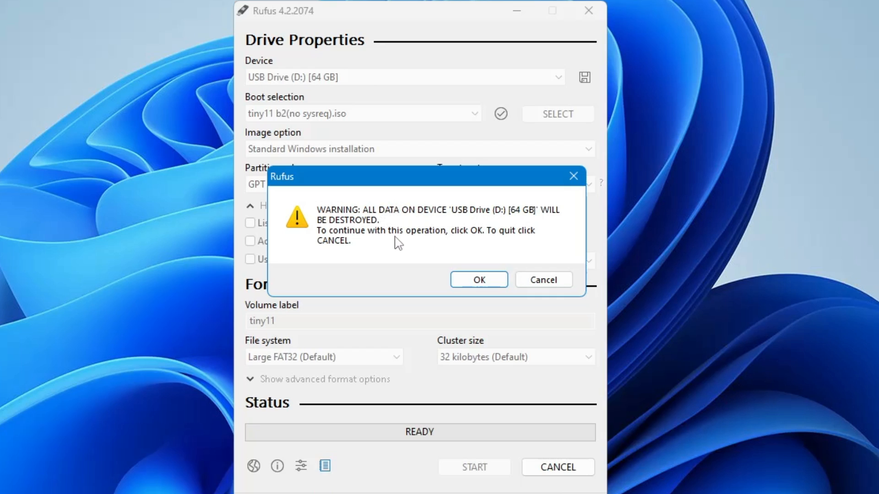
click(478, 279)
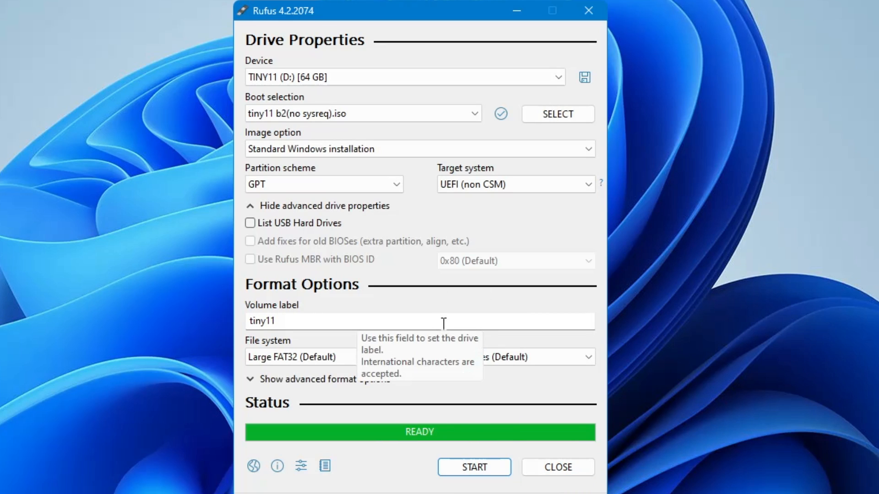
mouse_move(475, 391)
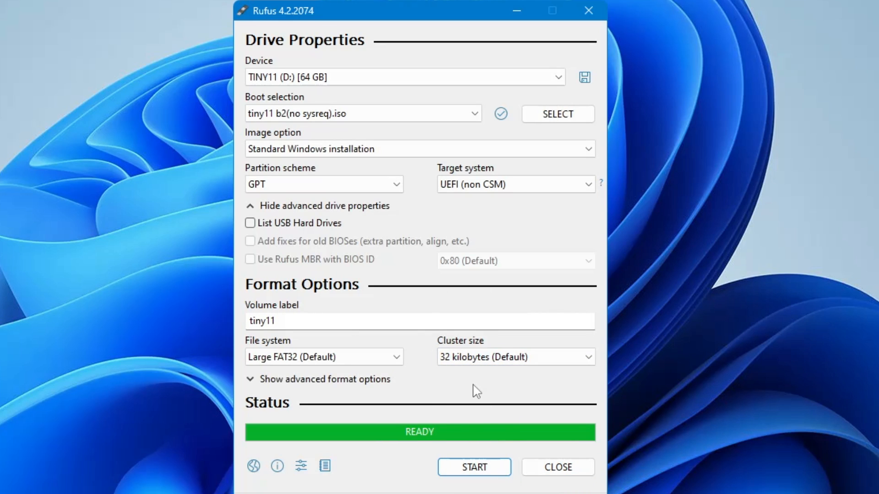
Step: Close Rufus now that the TINY11 USB drive is finished
click(557, 467)
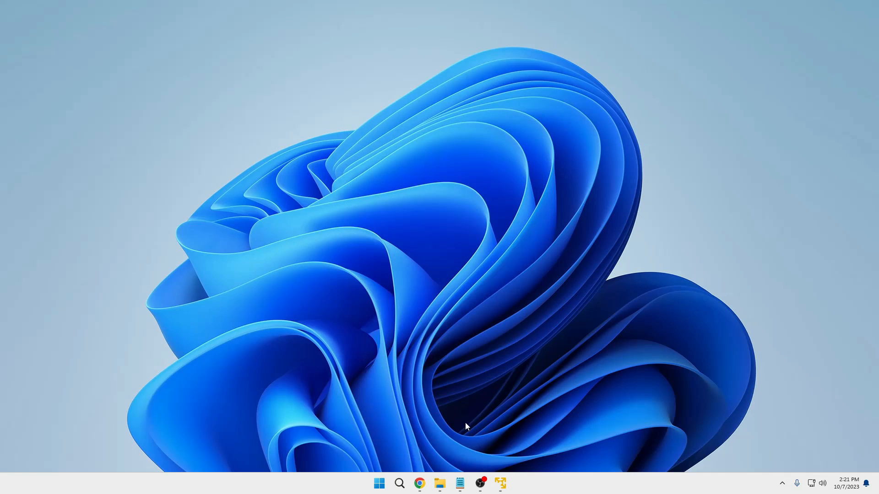
mouse_move(421, 212)
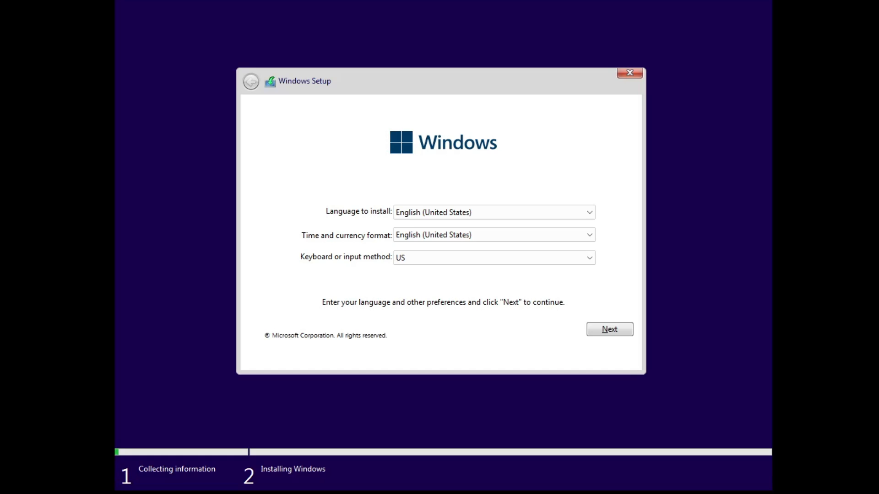
mouse_move(435, 280)
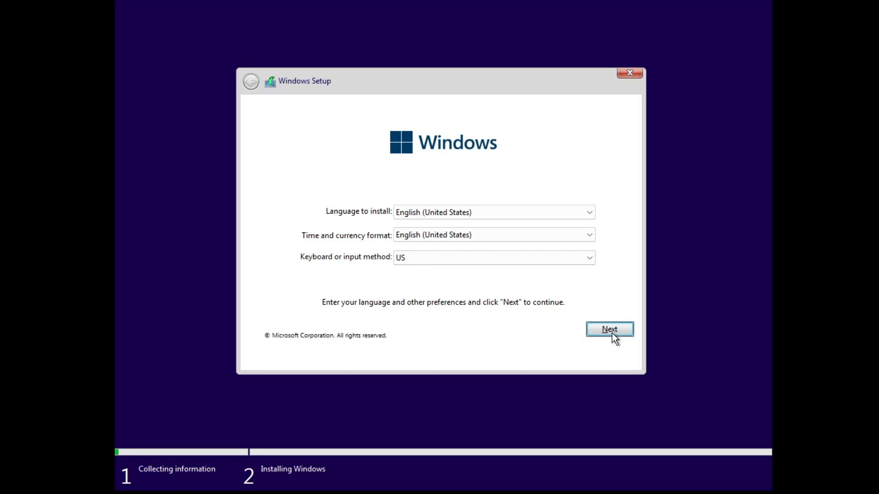
Step: Accept default language and license, install to Drive 0 unallocated space, skip second layout
click(609, 329)
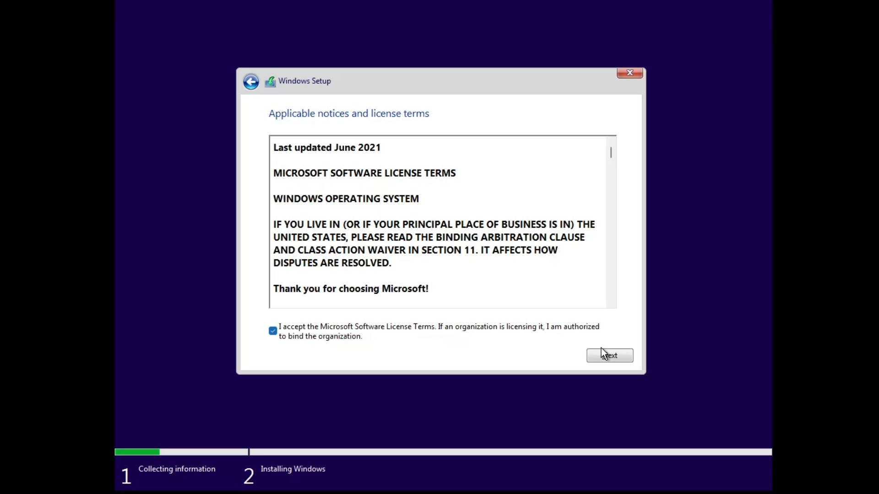
click(609, 355)
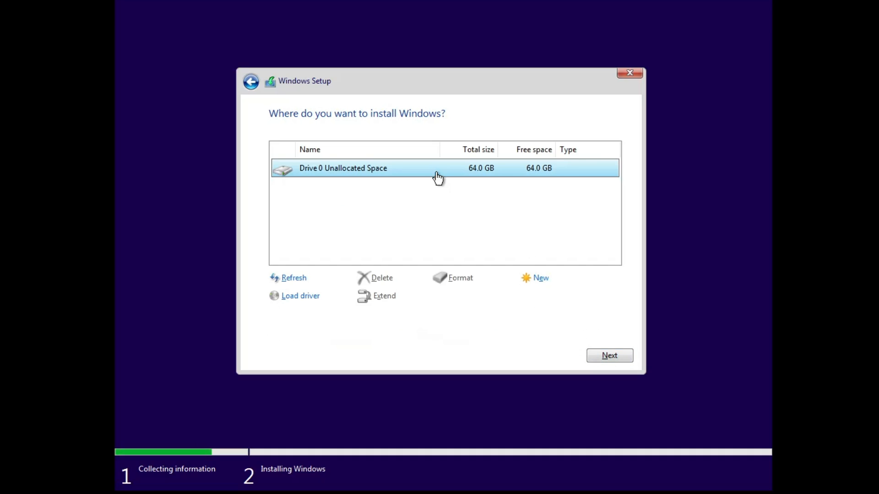
click(608, 355)
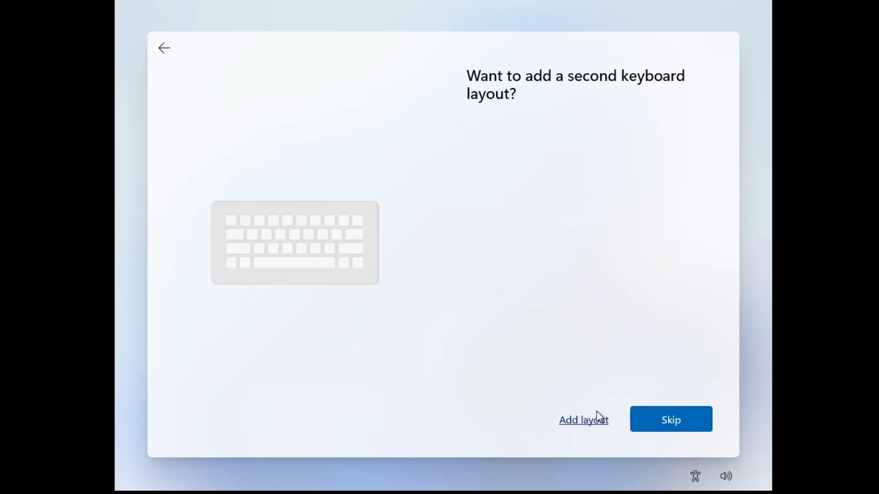
click(670, 419)
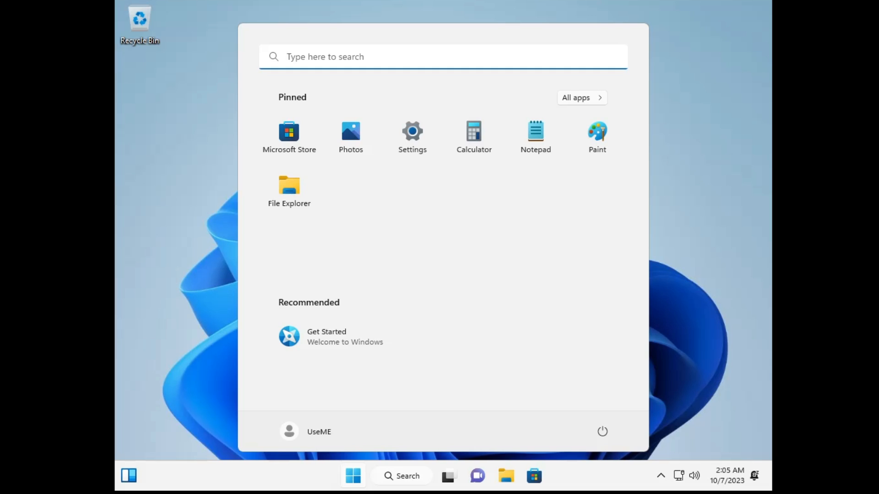
mouse_move(396, 377)
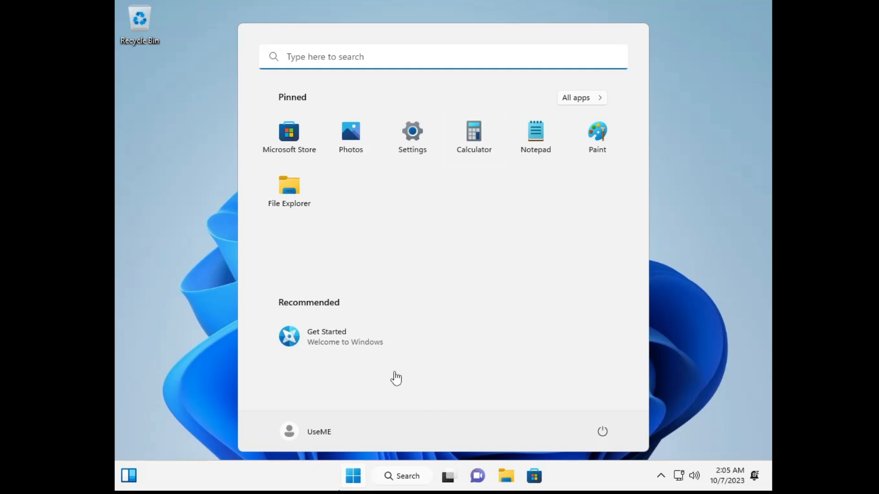
mouse_move(345, 337)
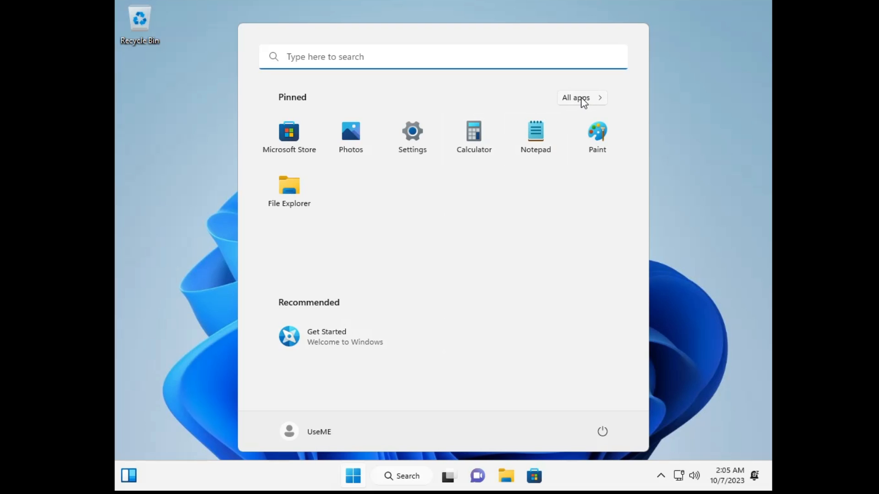
Step: Scroll through Tiny11's All apps list in the Start menu, then dismiss it
click(575, 97)
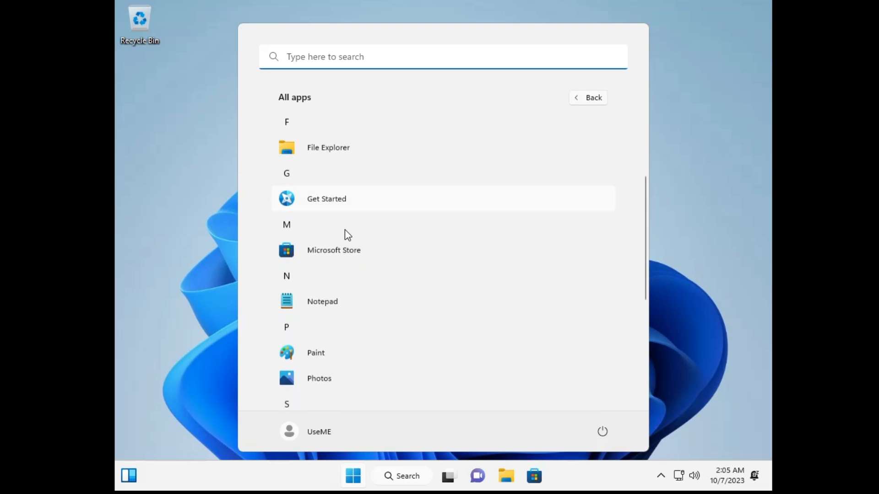
scroll(down, 3)
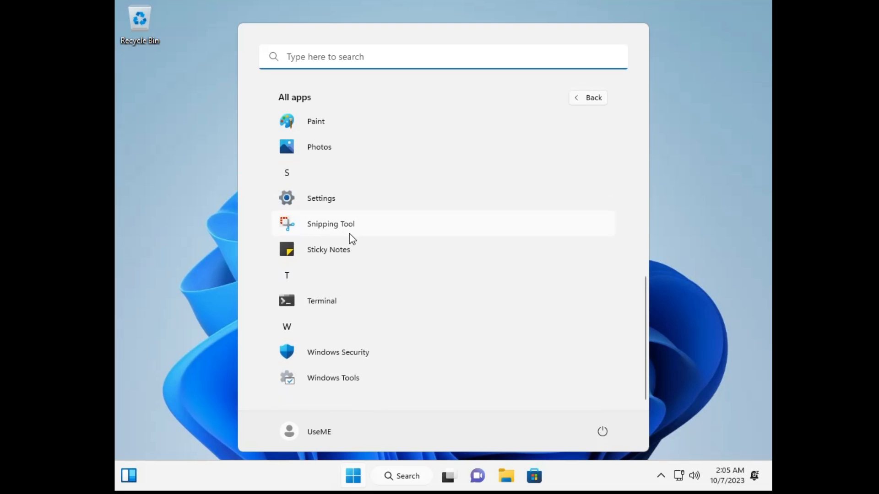
scroll(up, 3)
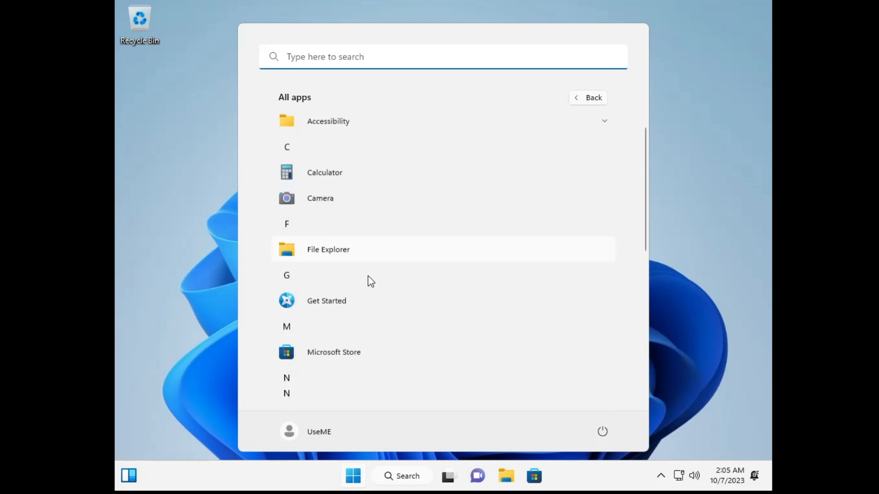
scroll(down, 3)
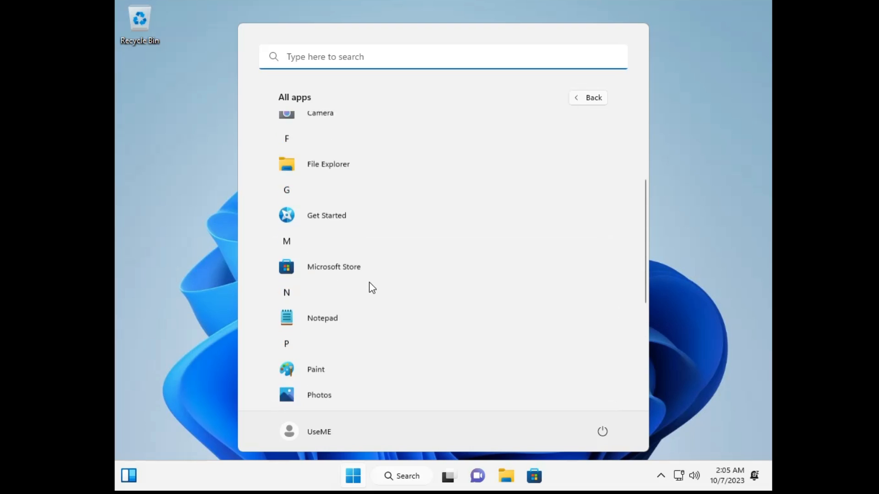
click(353, 476)
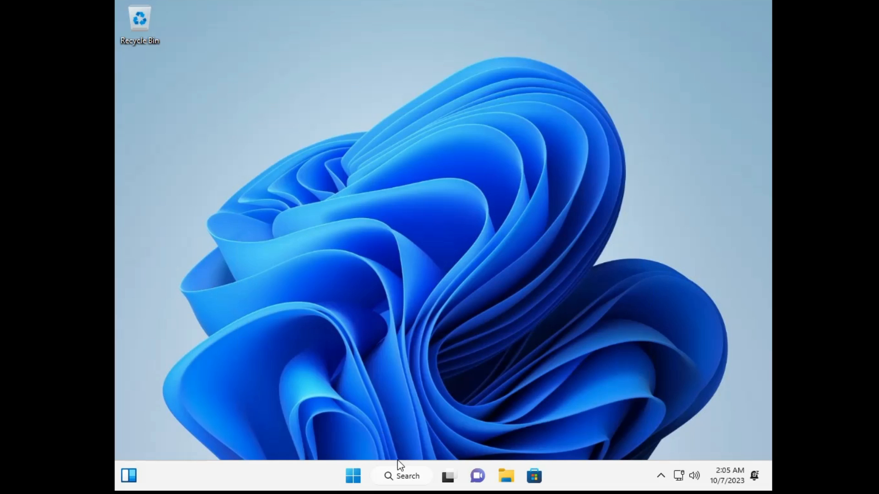
Step: Launch Task Manager from the Start button's right-click menu to view CPU and memory
right_click(352, 476)
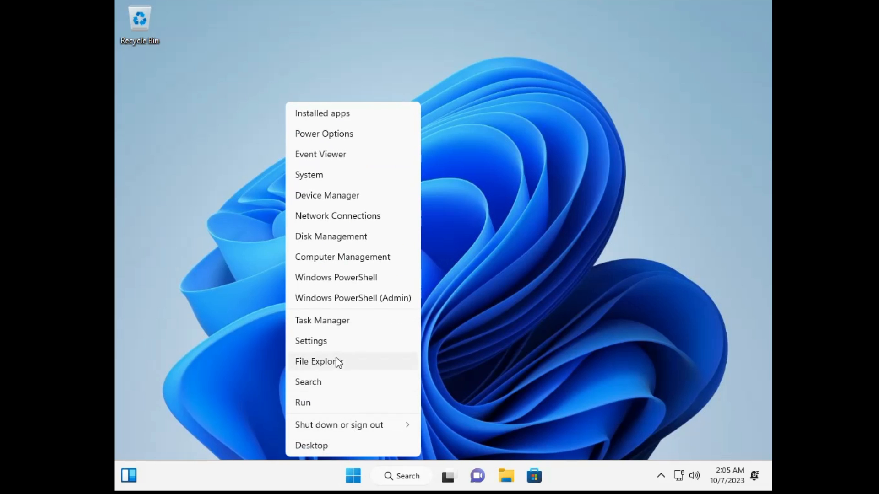
click(321, 320)
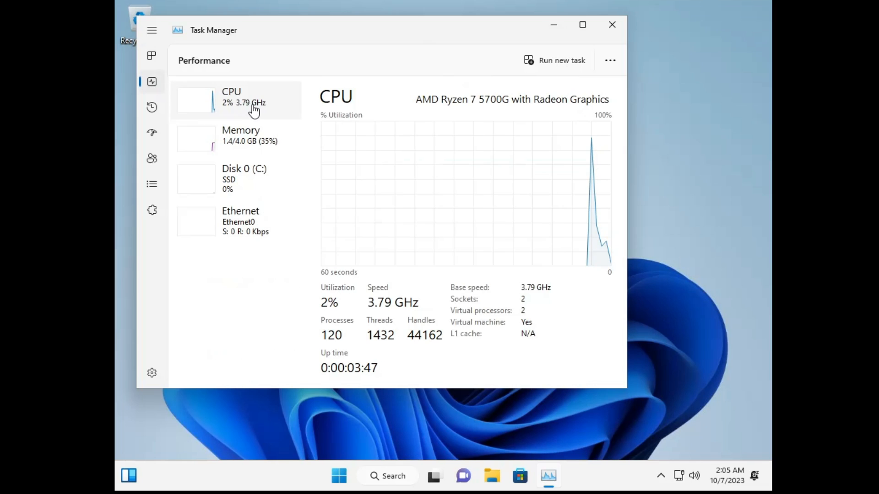
mouse_move(268, 134)
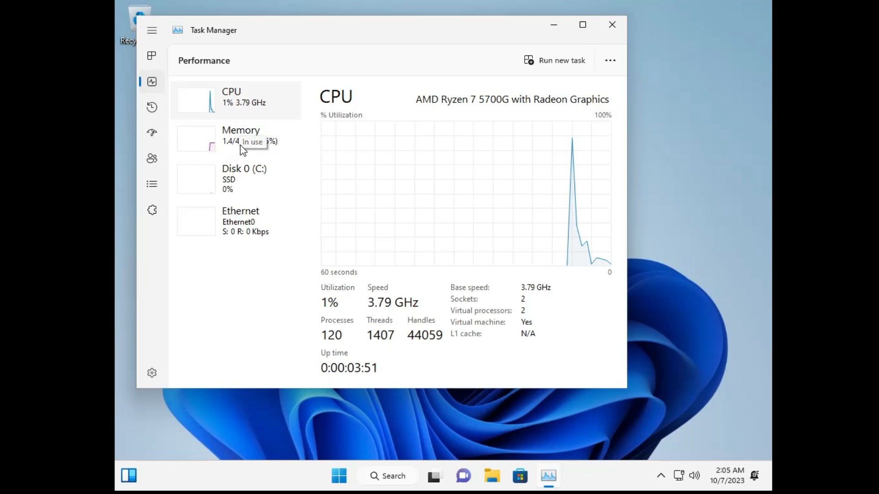
mouse_move(264, 126)
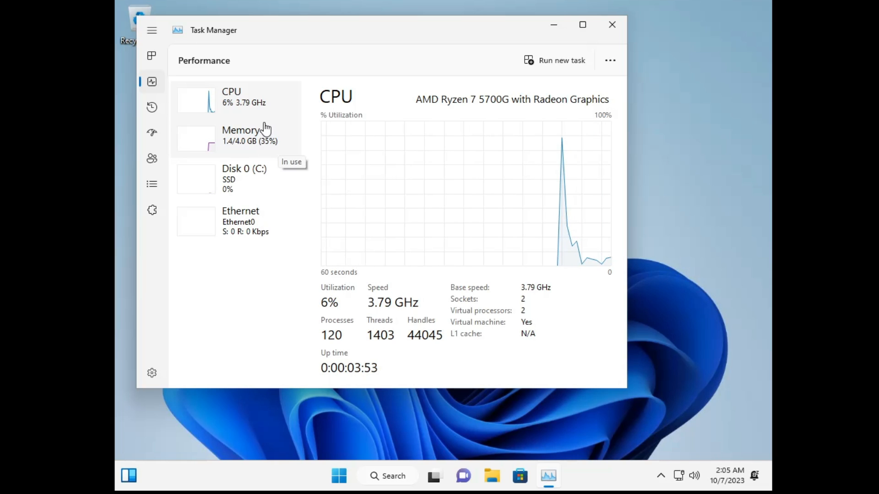